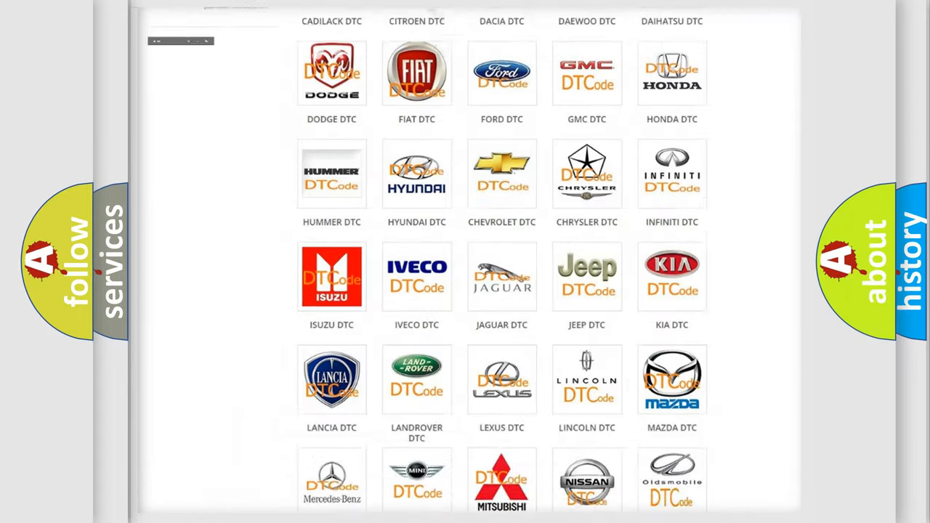
Step: Open the Jeep DTC tile and browse its diagnostic code subcategory grid
{"action": "scroll", "scroll_direction": "up", "scroll_amount": 3}
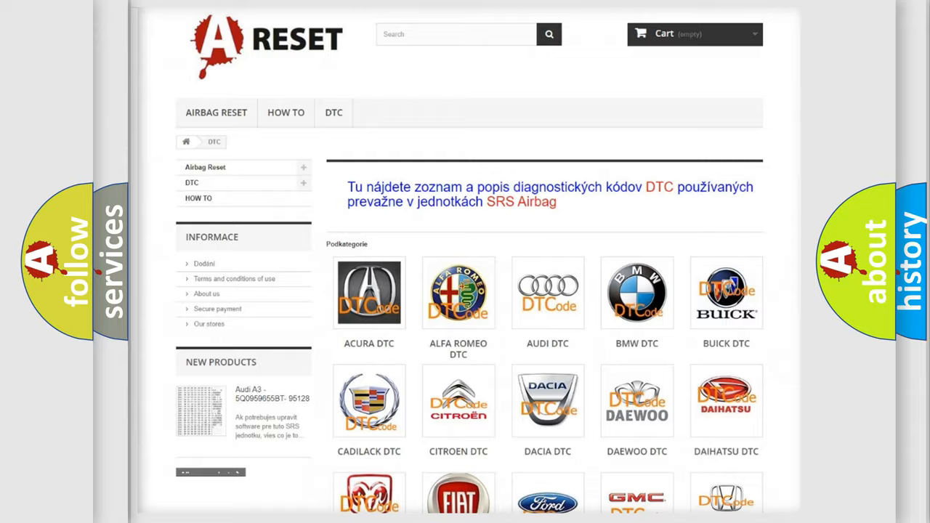
{"action": "scroll", "scroll_direction": "down", "scroll_amount": 3}
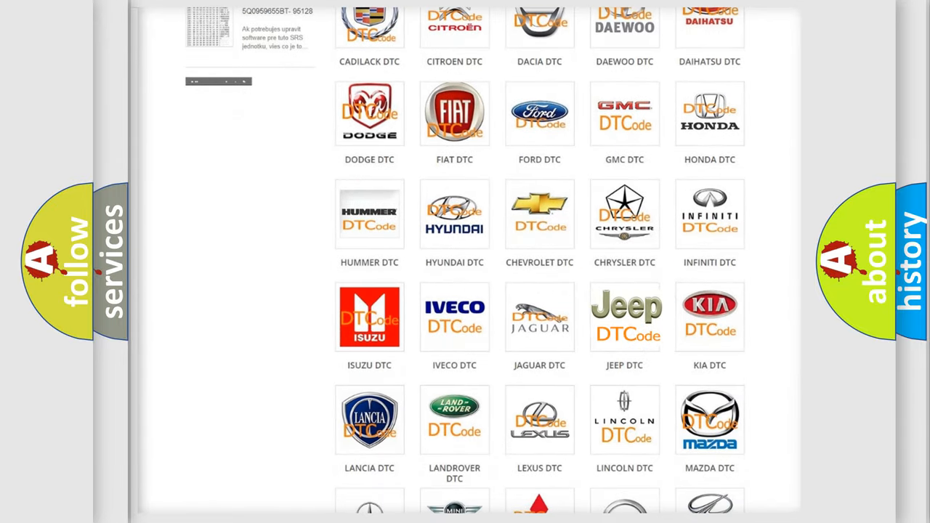
{"action": "left_click", "coordinate": [624, 316]}
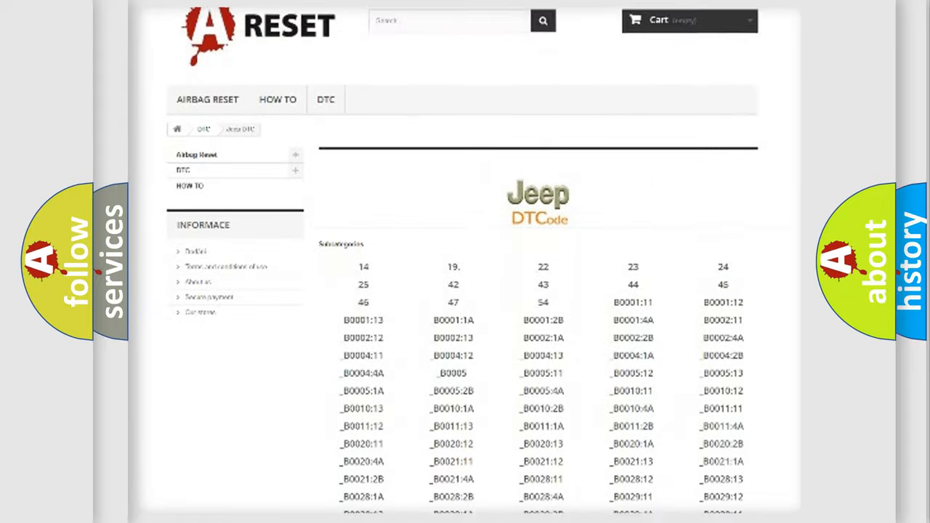
{"action": "scroll", "scroll_direction": "down", "scroll_amount": 3}
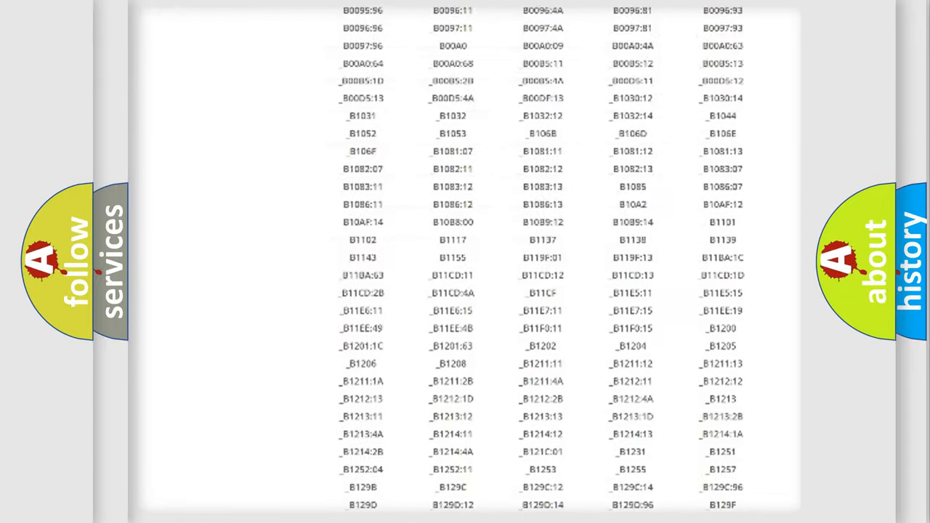
{"action": "scroll", "scroll_direction": "up", "scroll_amount": 3}
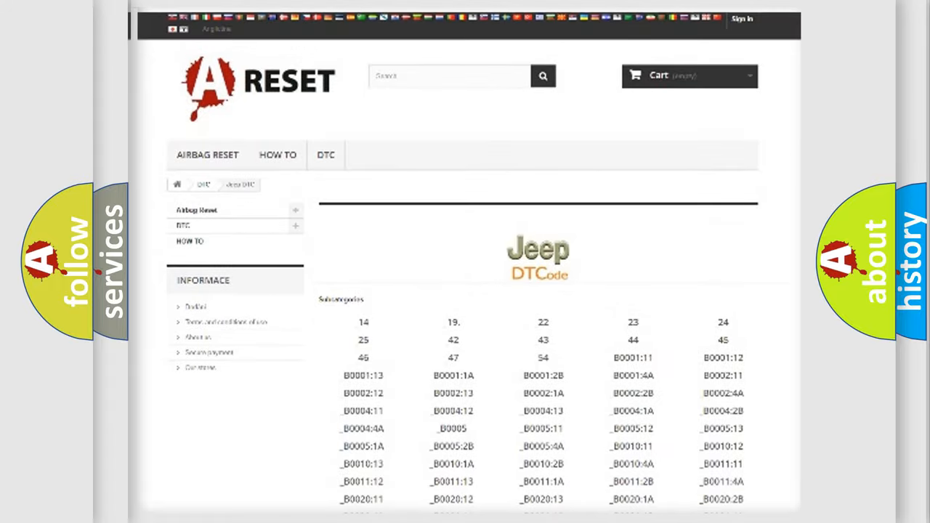